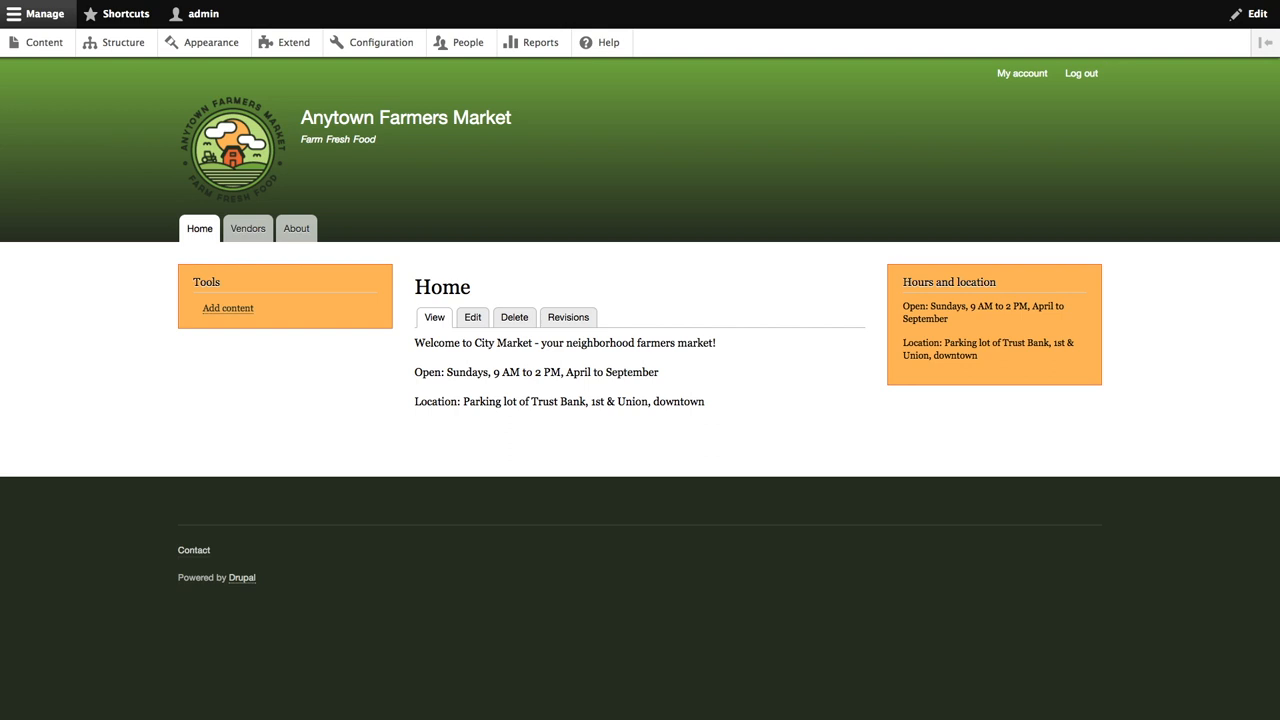
pyautogui.moveTo(124, 42)
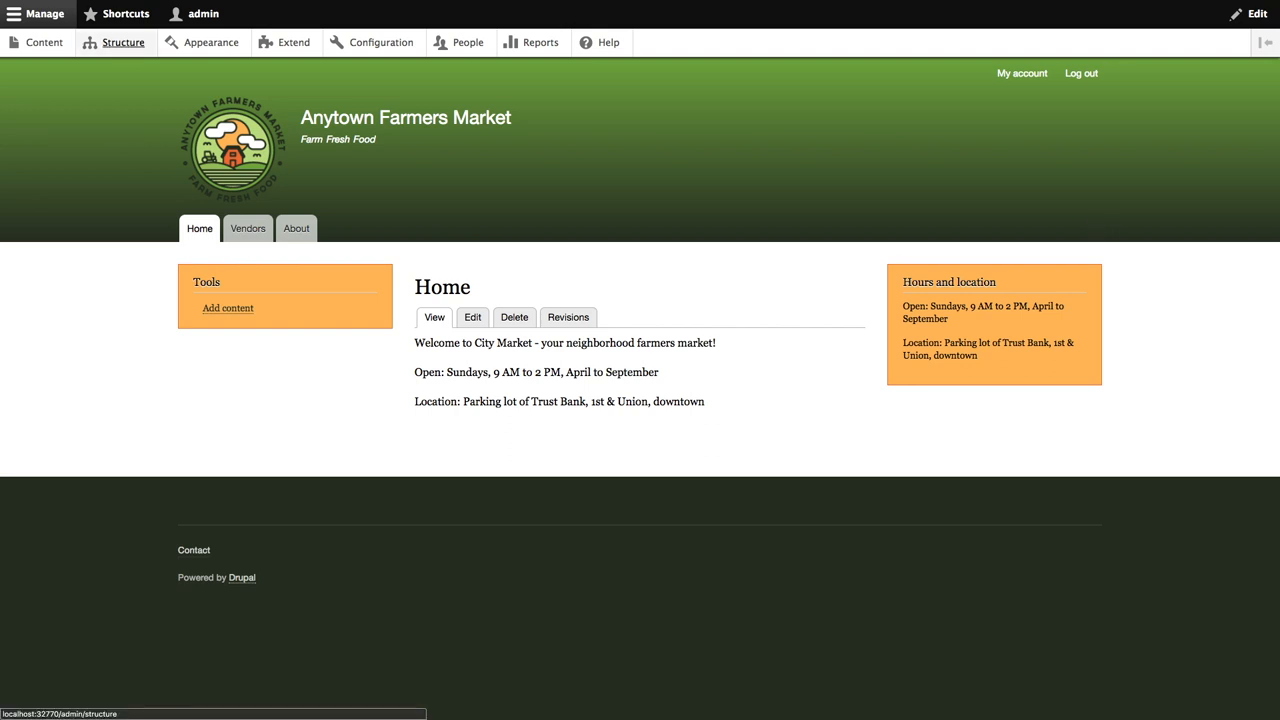
# Duplicate the Vendors view from Structure > Views as a new view named Recipes
pyautogui.click(124, 42)
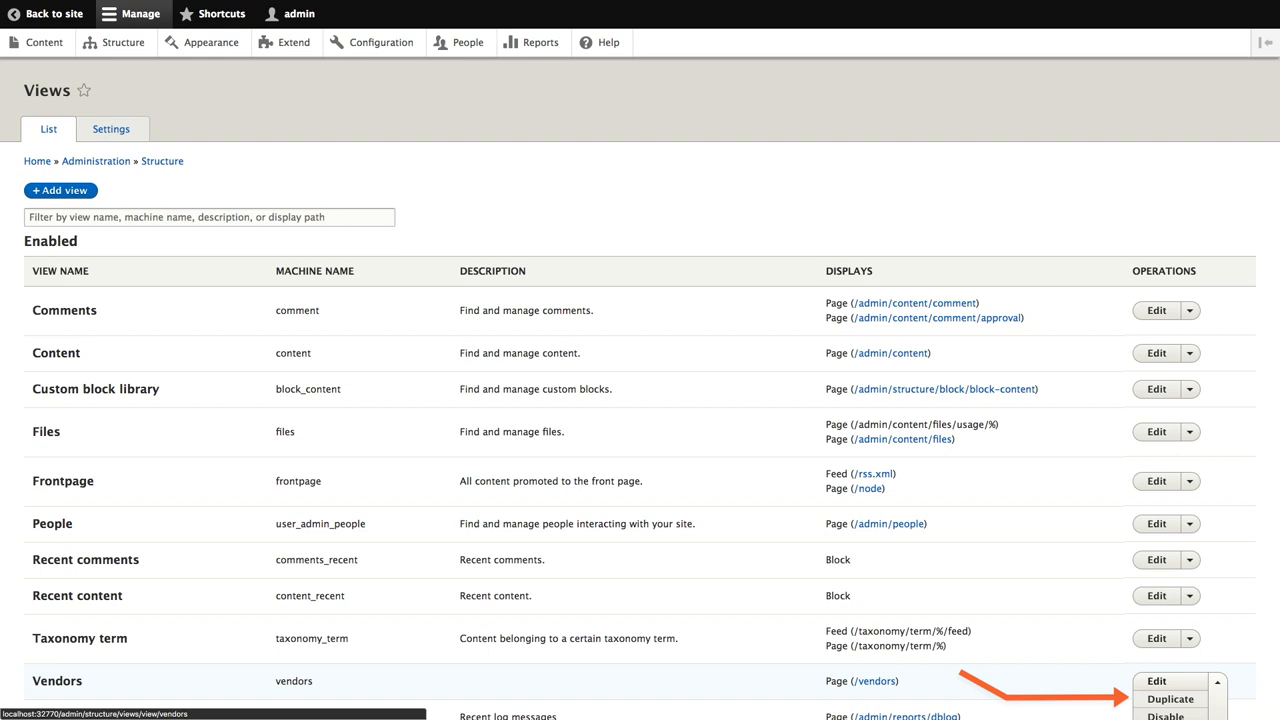
pyautogui.click(1170, 700)
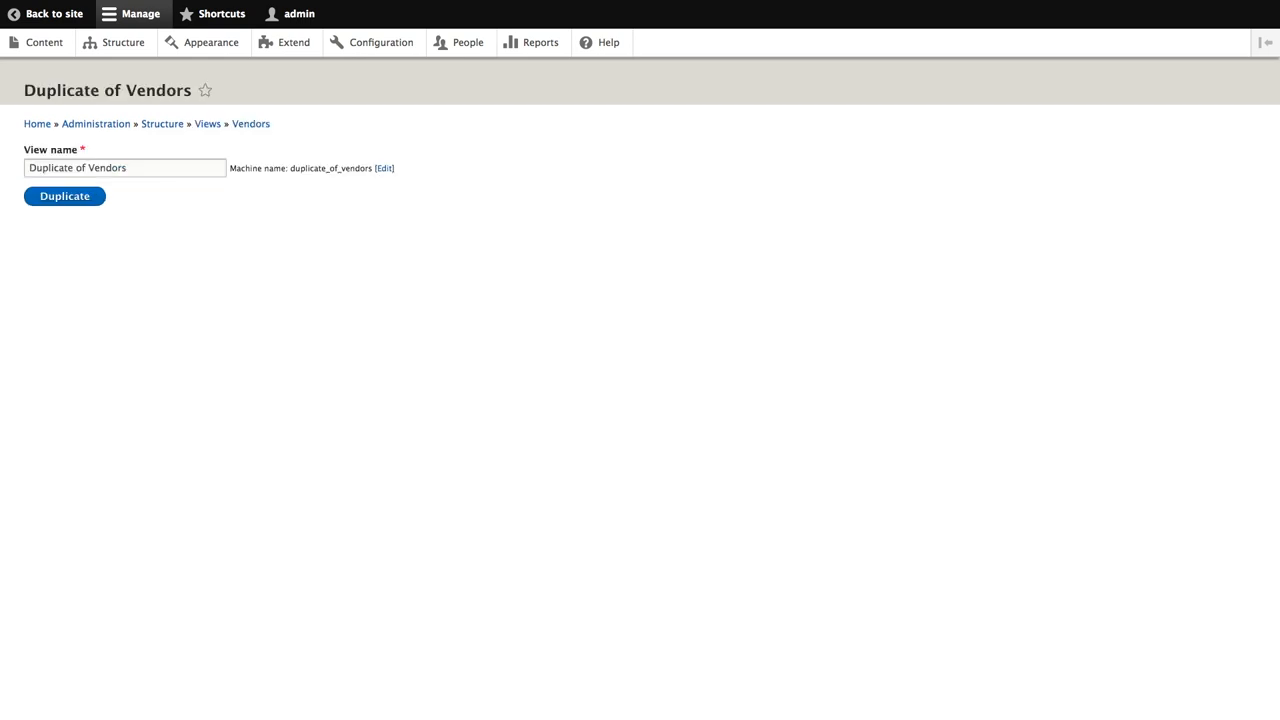
pyautogui.write('Recipes')
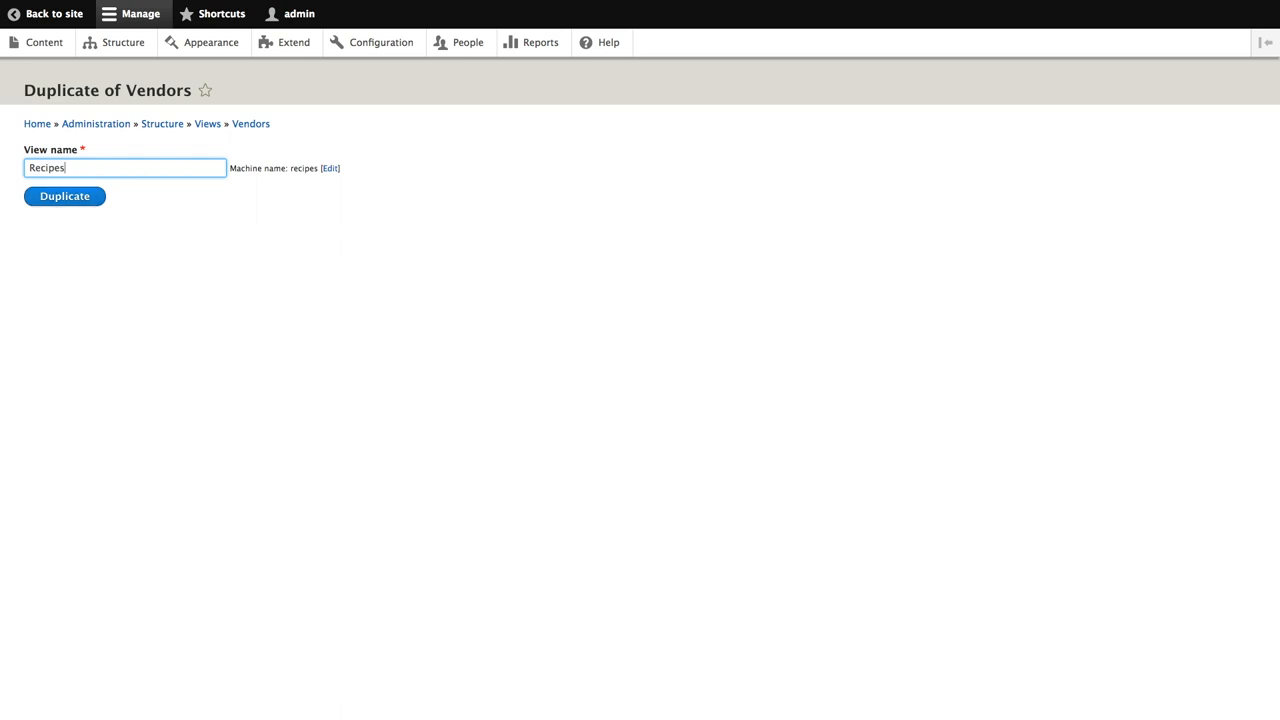
pyautogui.click(64, 196)
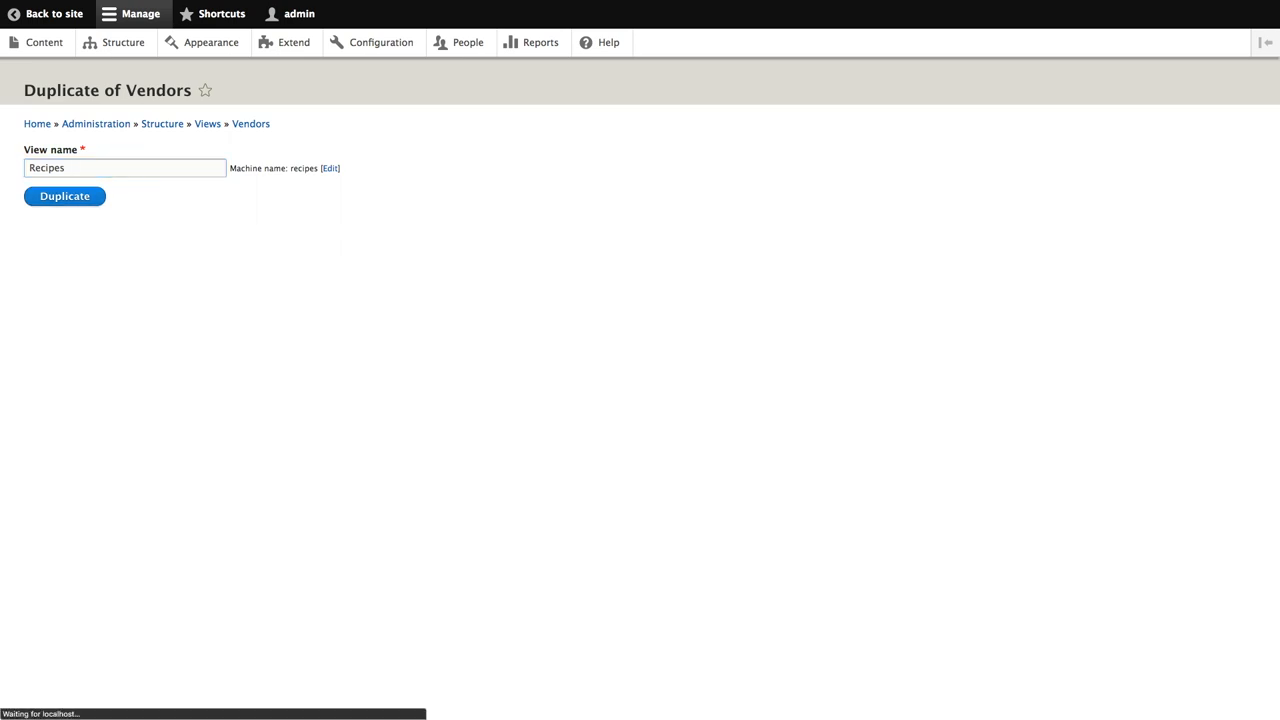
# Retitle the copied view to Recipes
pyautogui.click(64, 196)
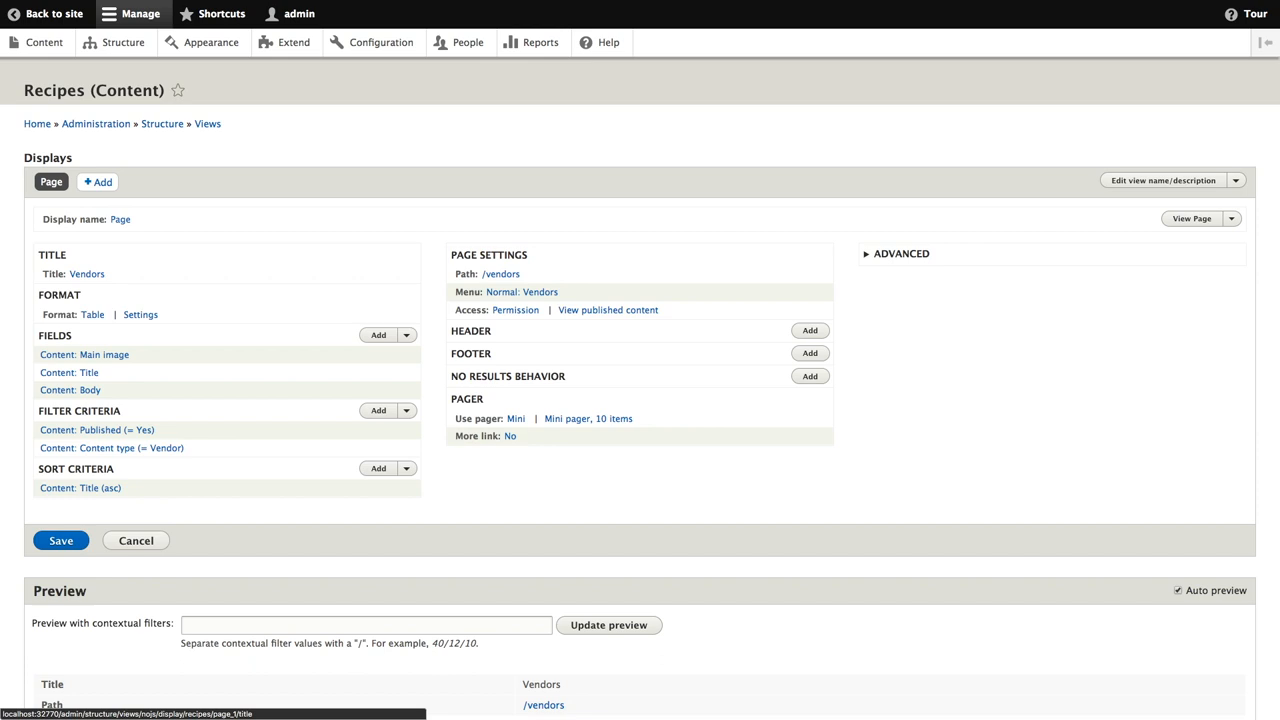
pyautogui.click(88, 272)
pyautogui.write('Recipes')
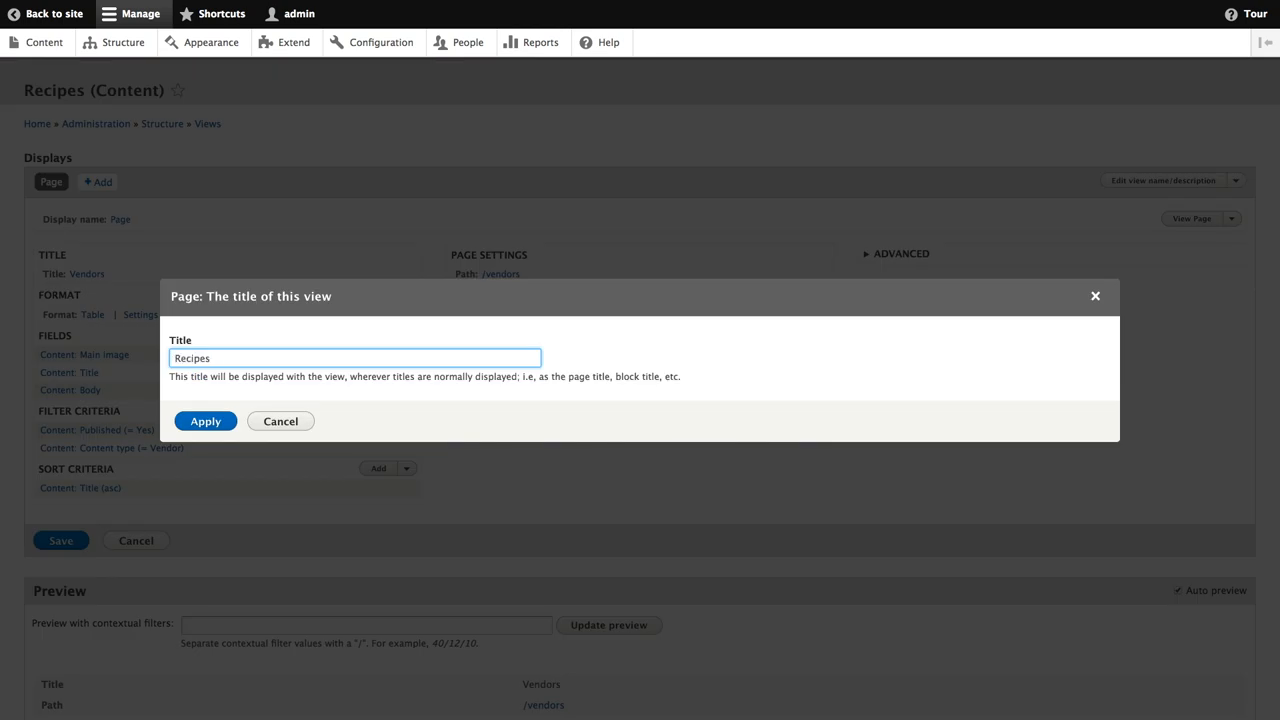
pyautogui.click(204, 420)
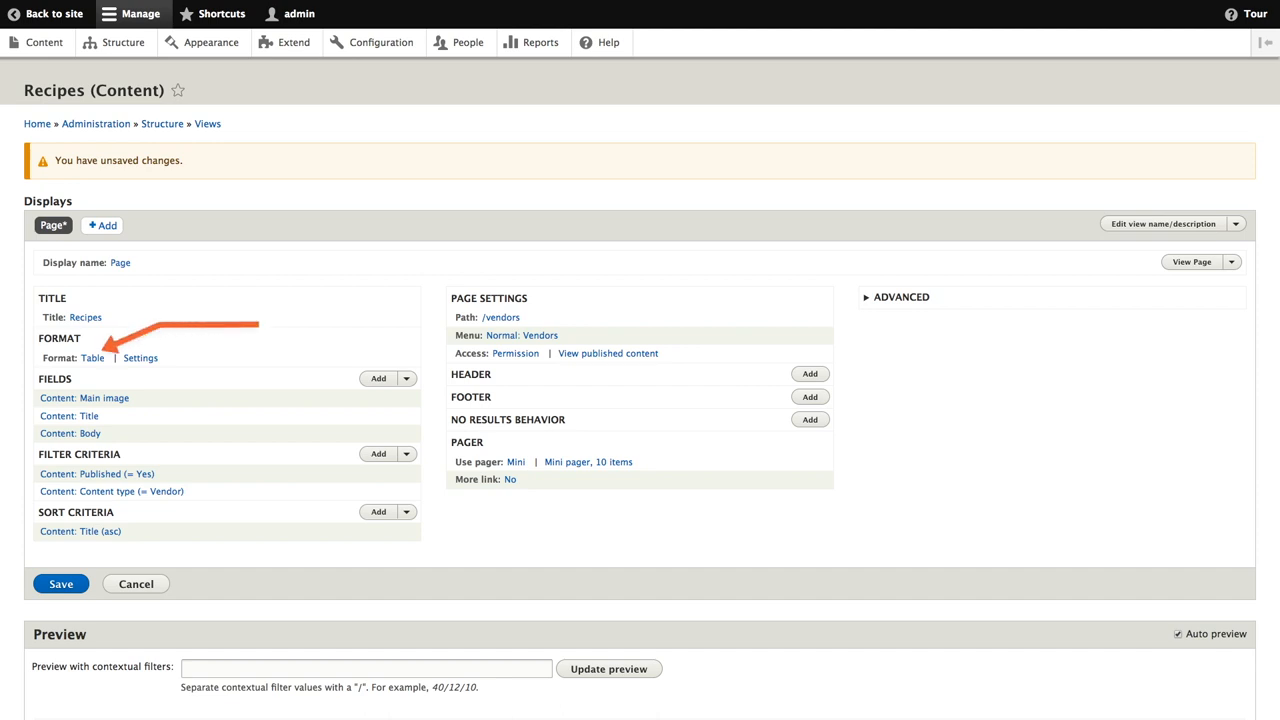
# Change the page format from Table to Grid, reaching the grid style options
pyautogui.click(92, 356)
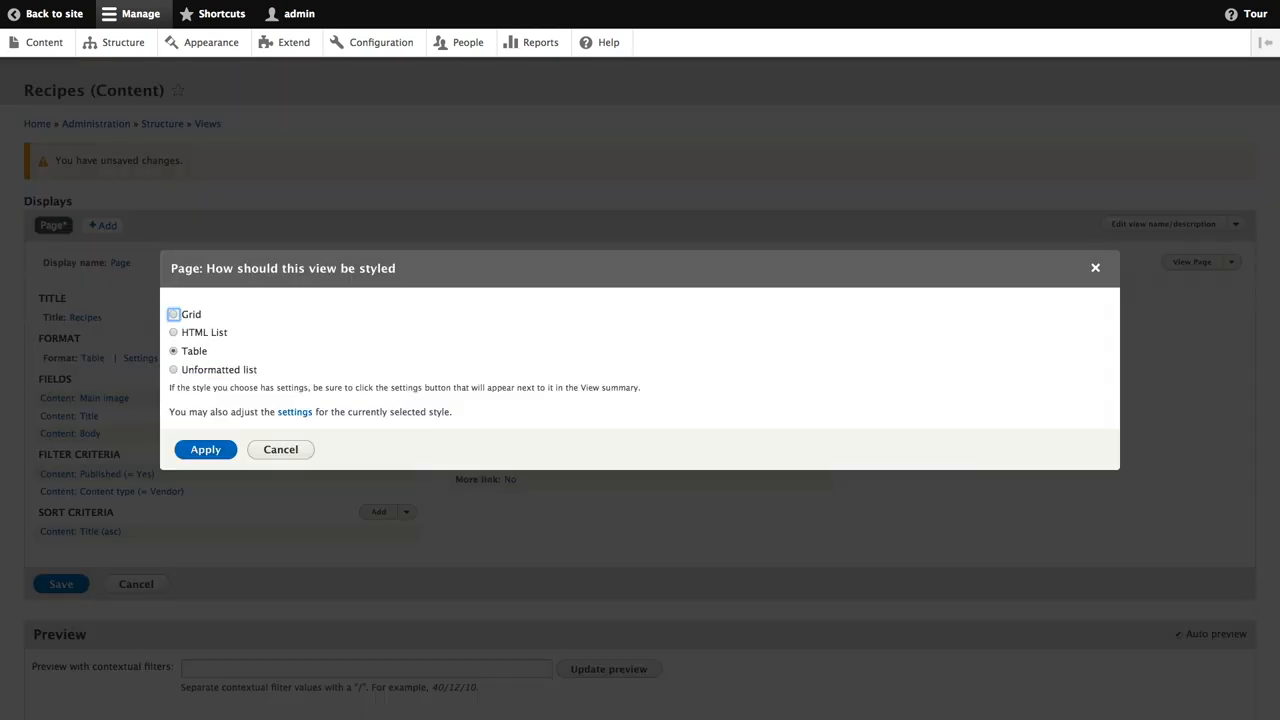
pyautogui.click(172, 314)
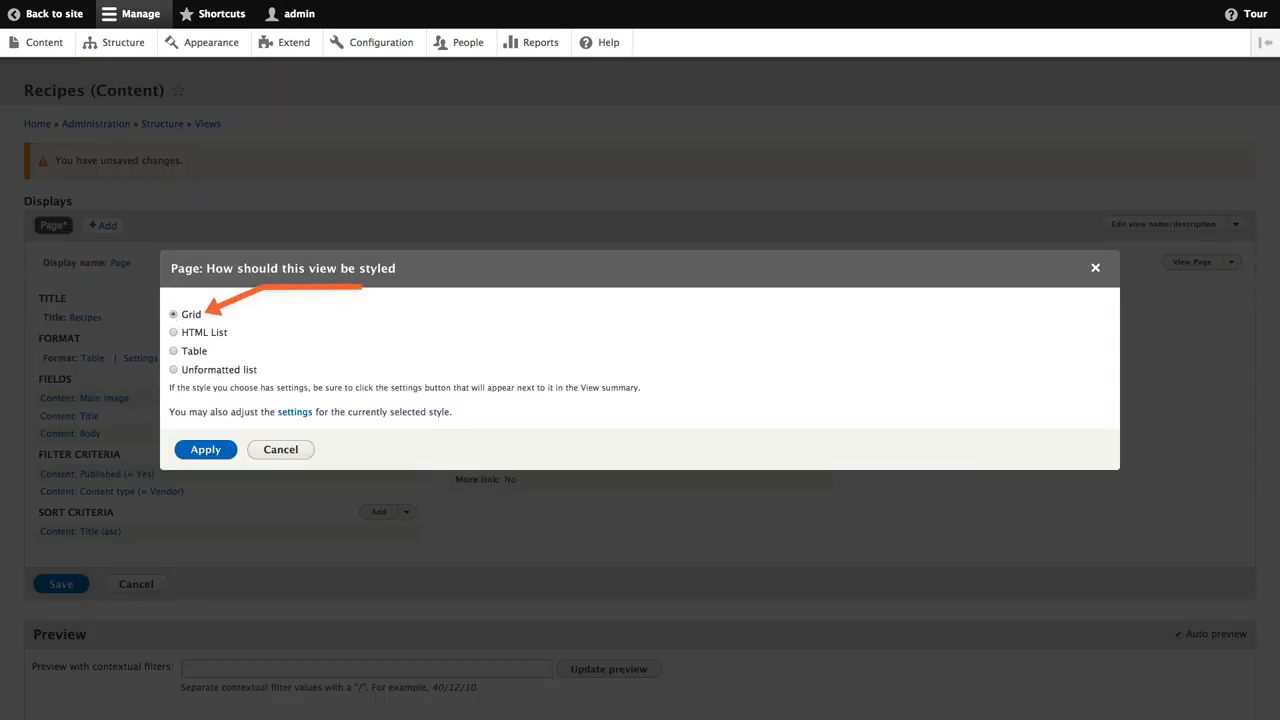
pyautogui.click(204, 448)
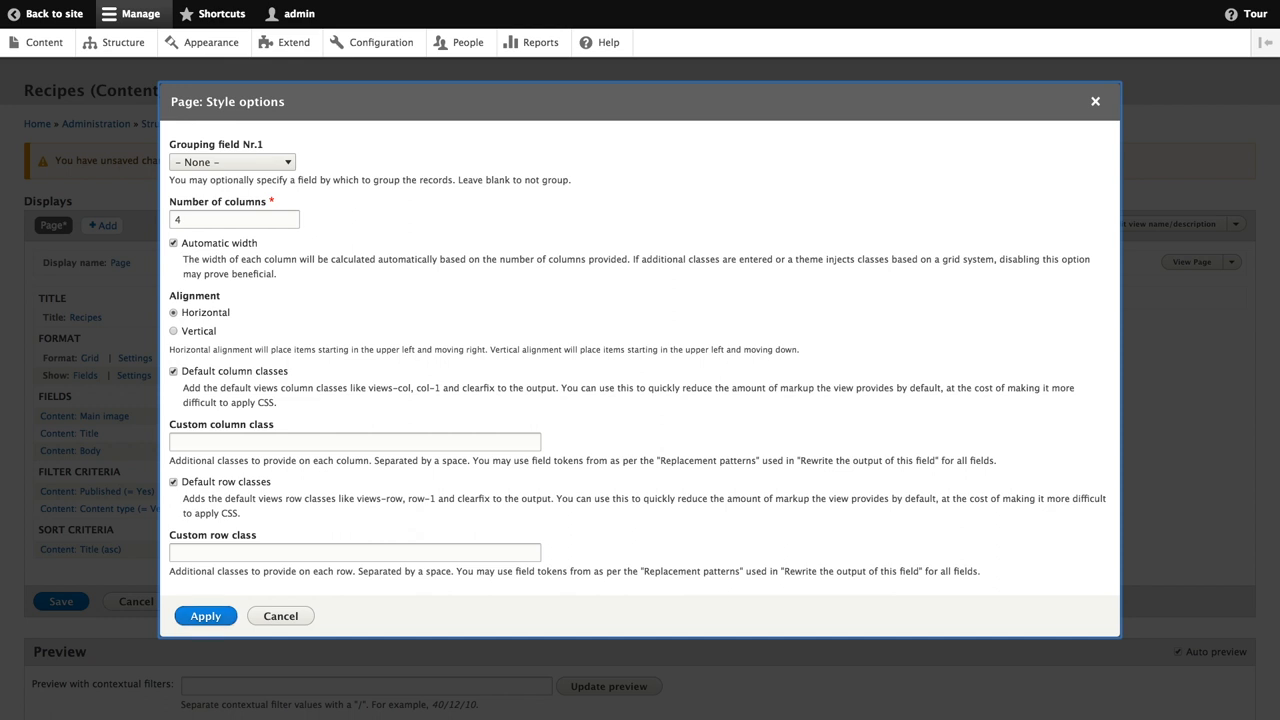
# Accept the default grid options and remove the Body field from the view
pyautogui.click(204, 616)
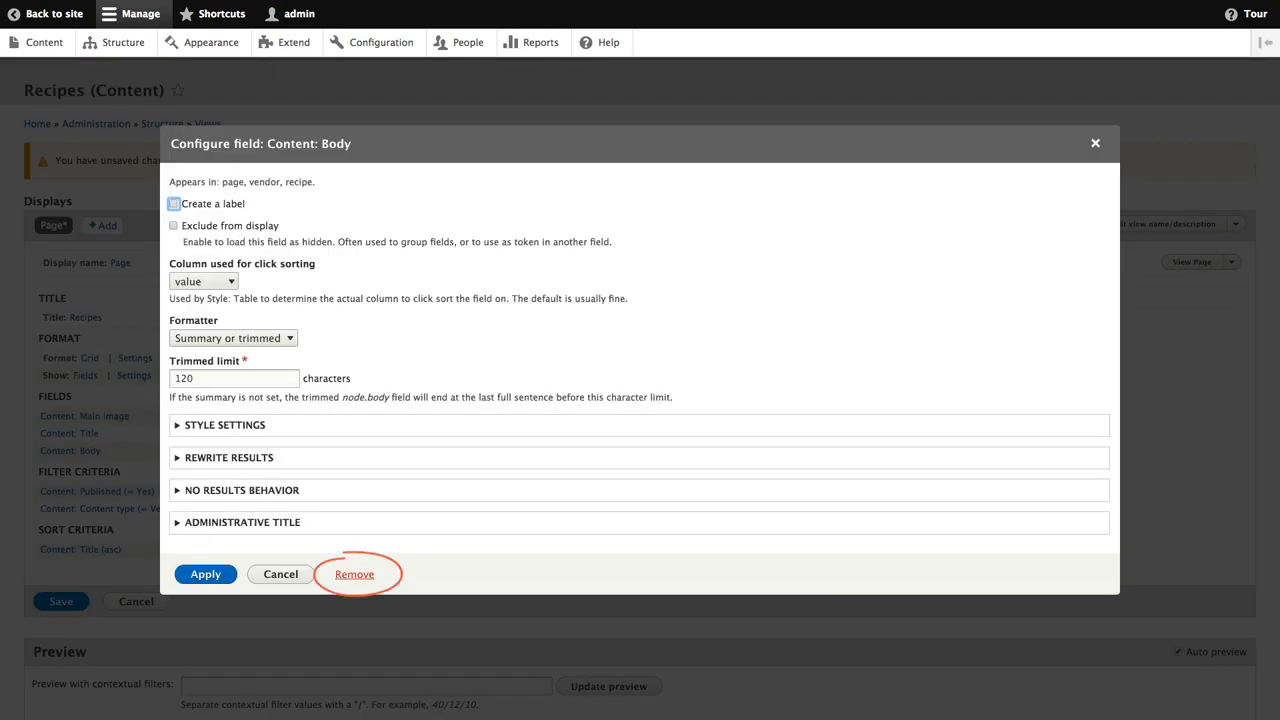
pyautogui.click(354, 572)
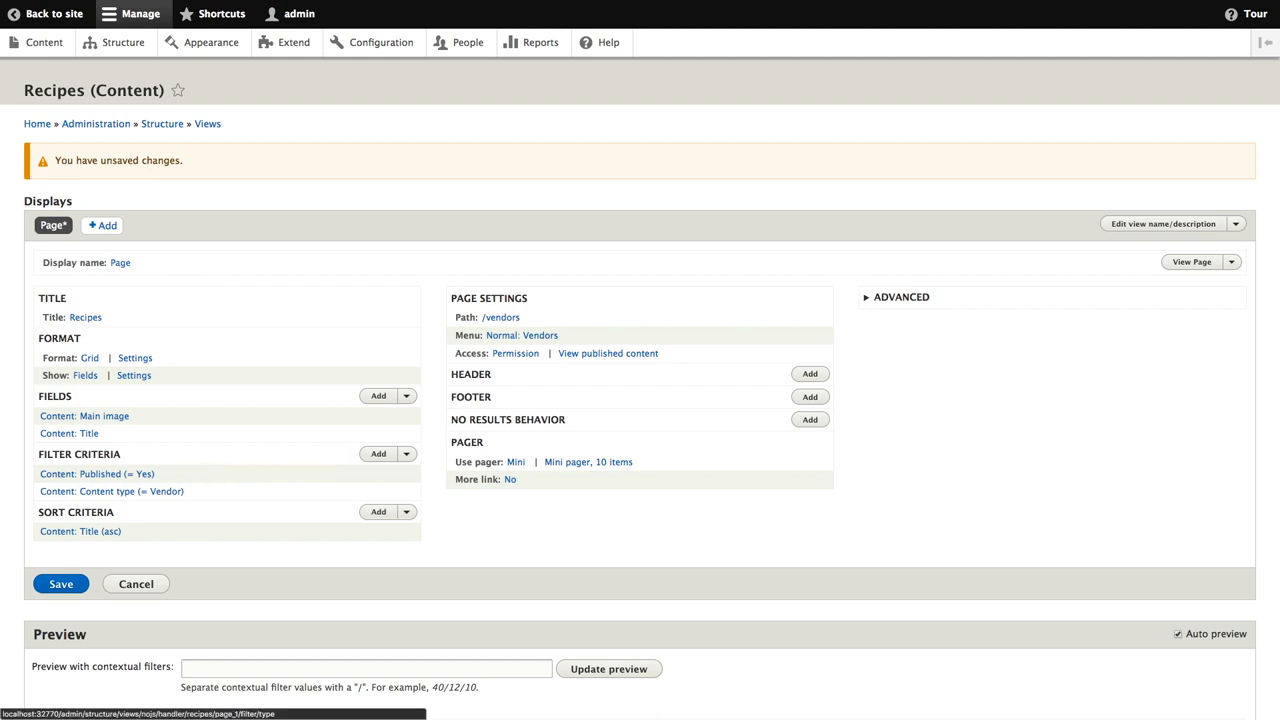
# Change the Content type filter to Recipe instead of Vendor
pyautogui.click(112, 492)
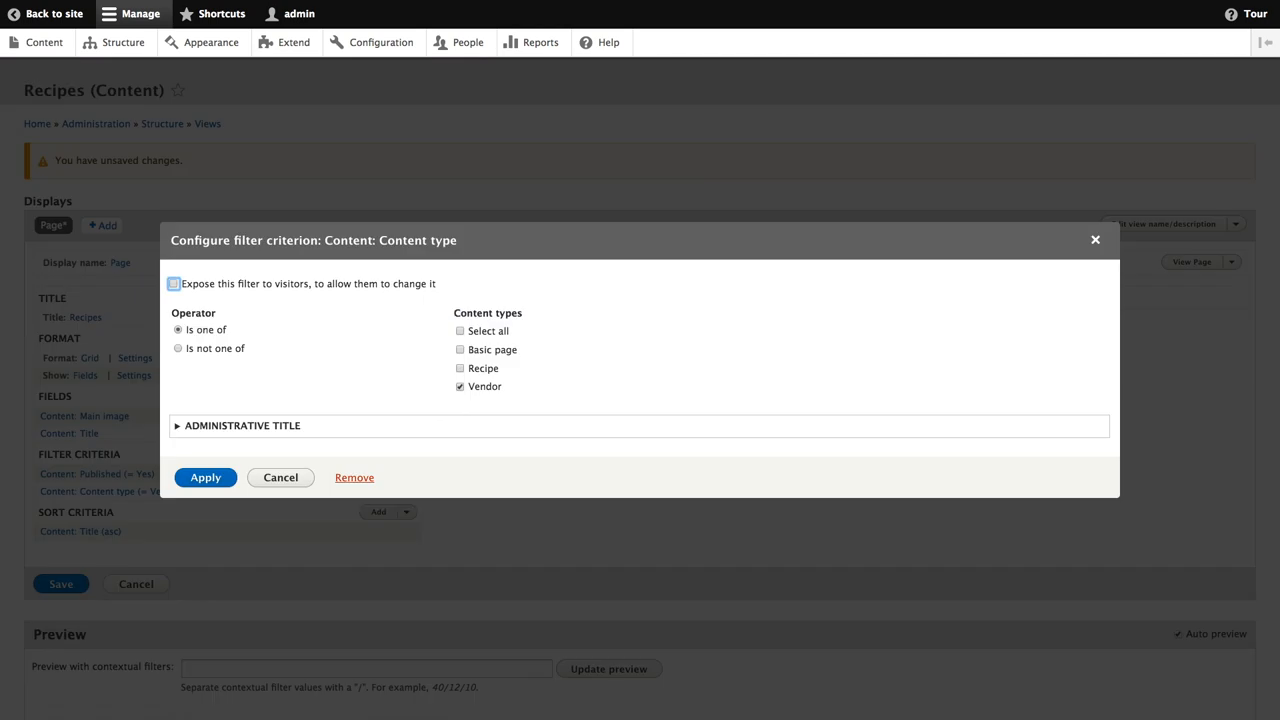
pyautogui.click(460, 368)
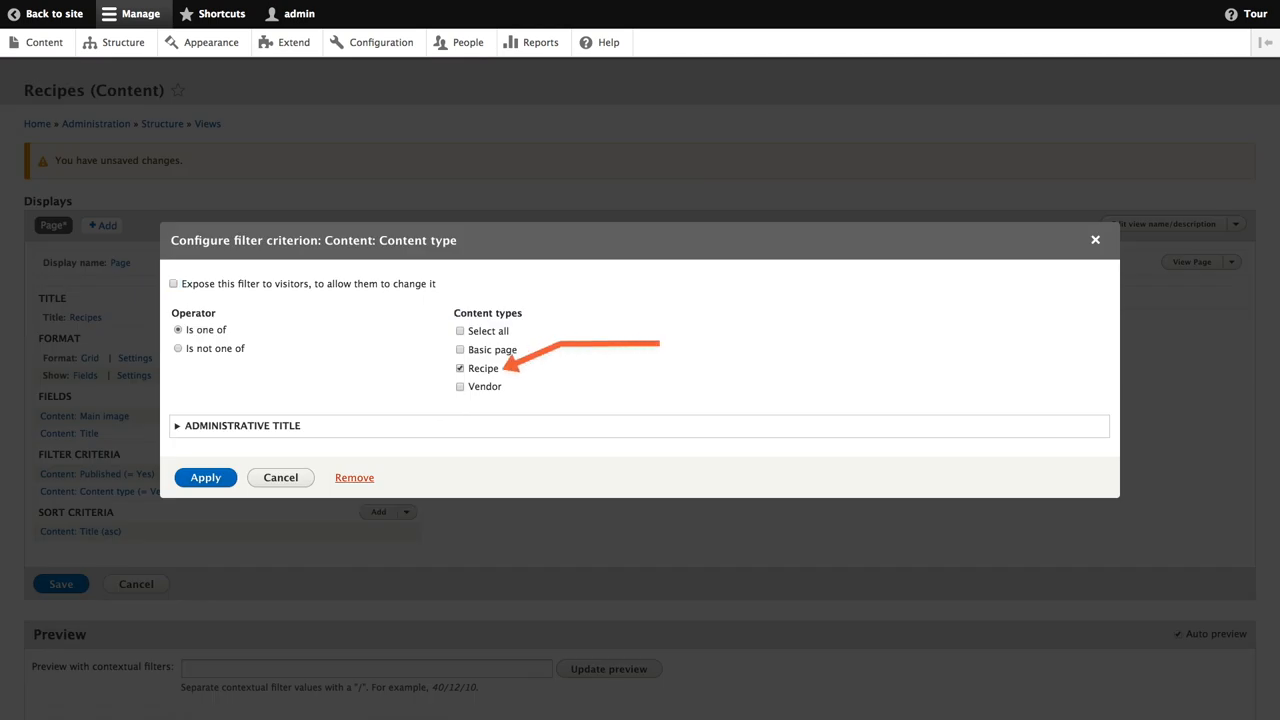
pyautogui.click(204, 476)
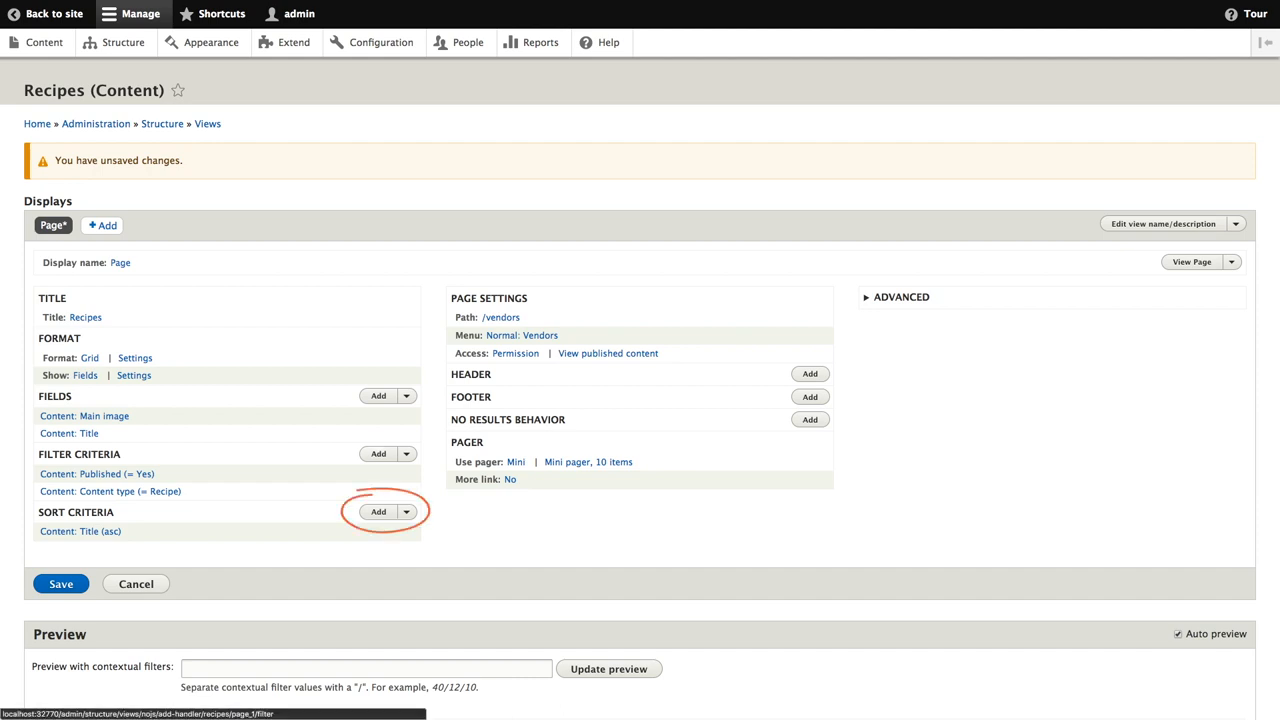
# Add the Ingredients (field_ingredients) field as a new filter criterion
pyautogui.click(378, 452)
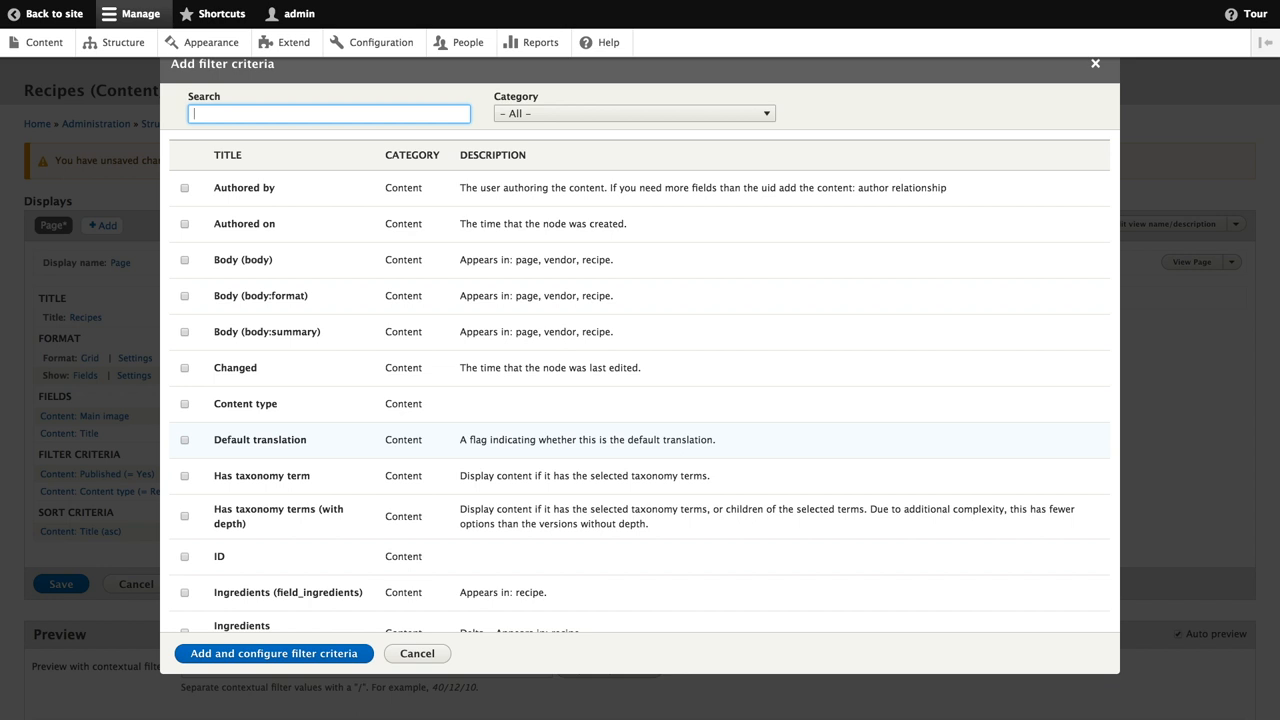
pyautogui.write('ingre')
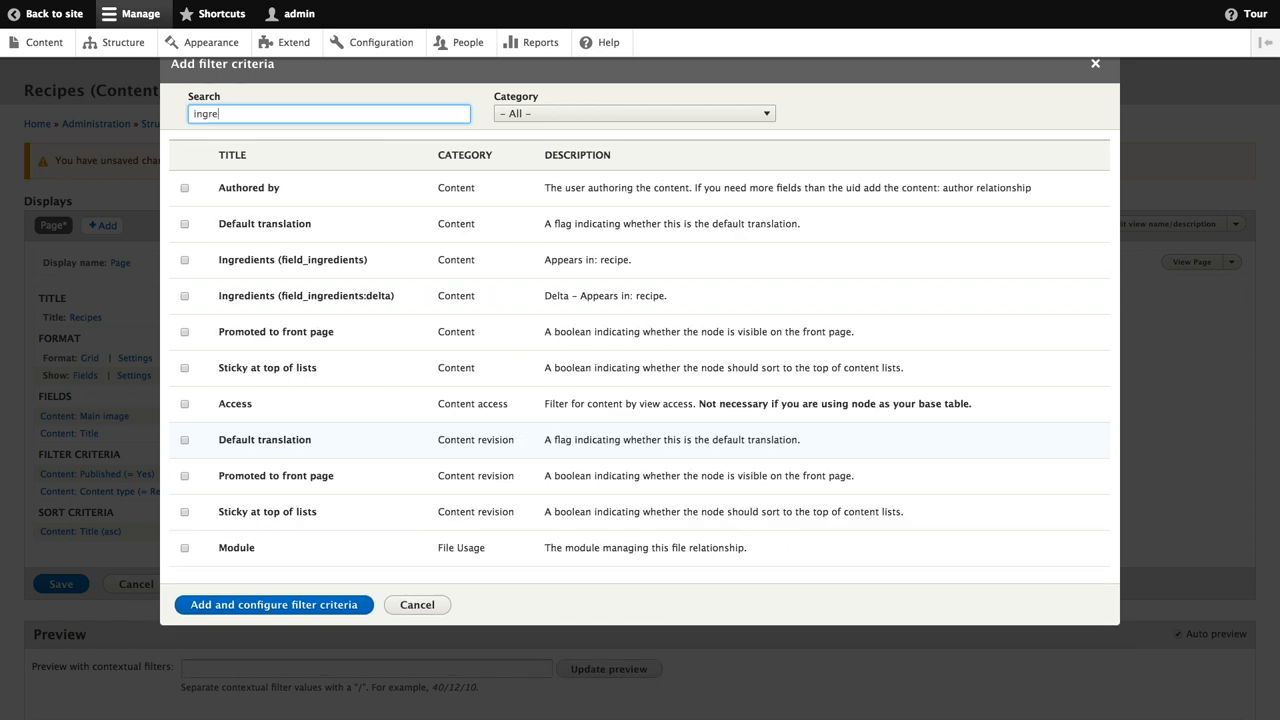
pyautogui.write('ngredi')
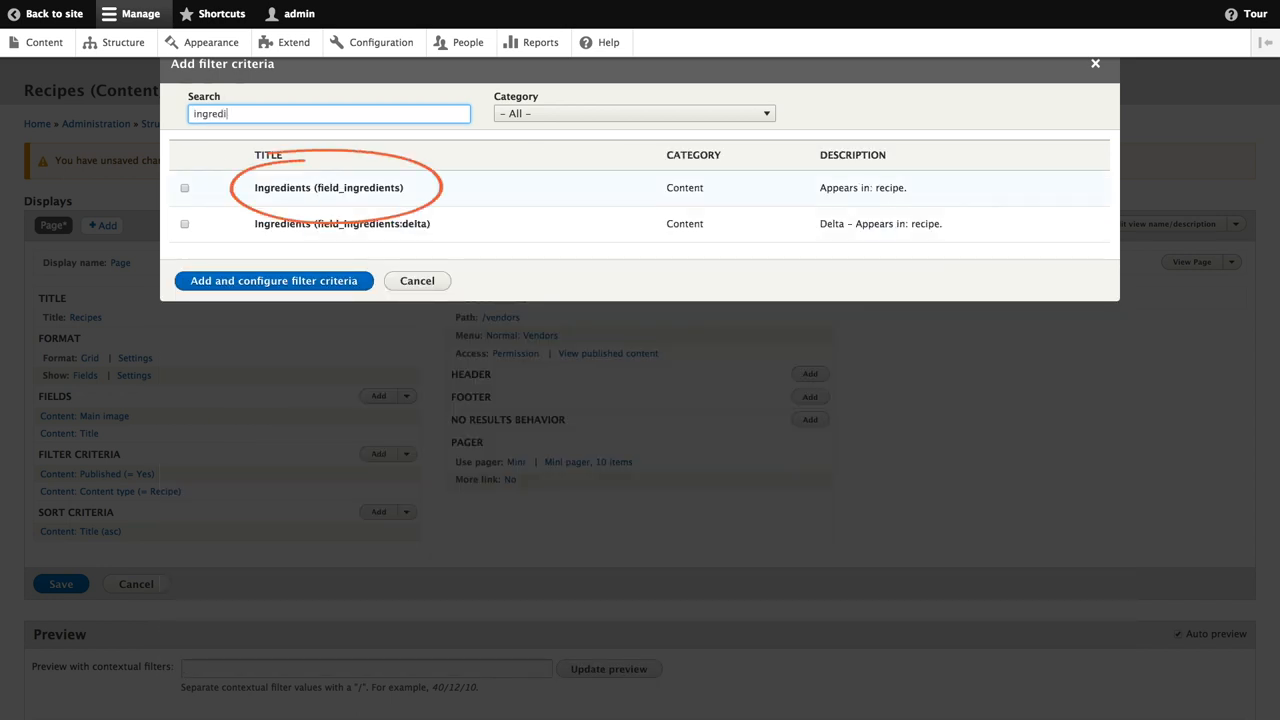
pyautogui.click(184, 188)
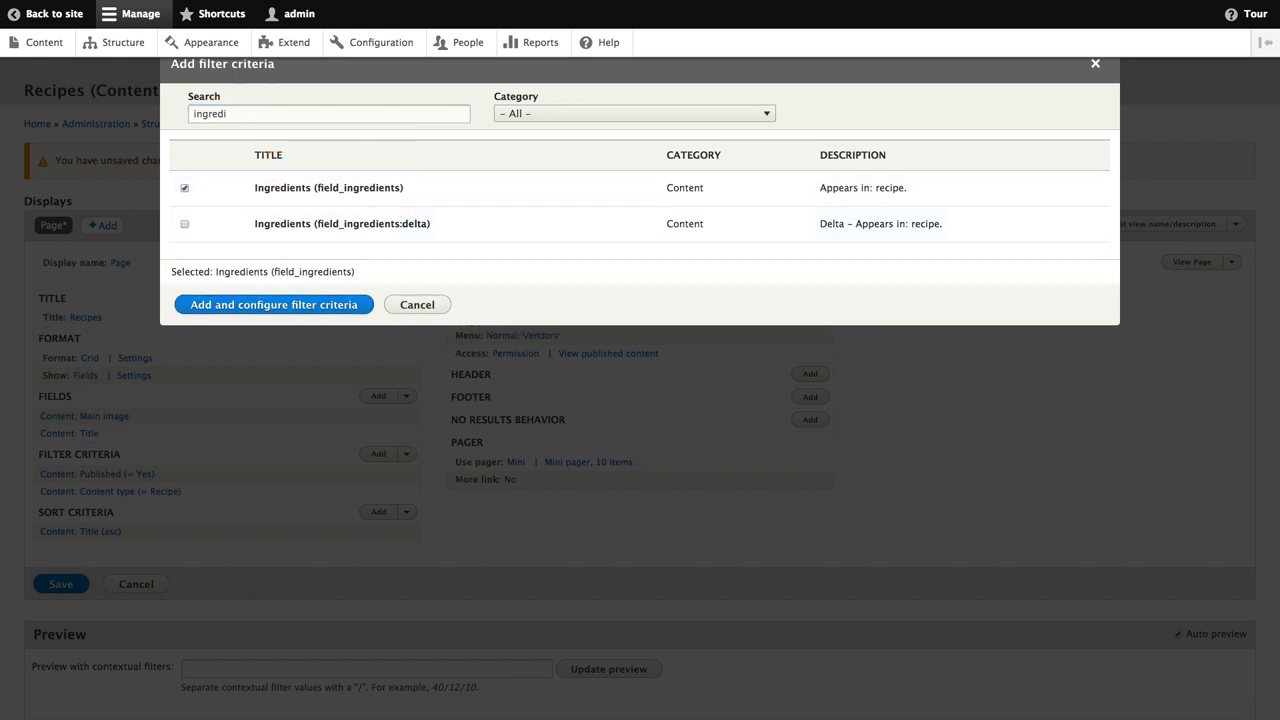
pyautogui.click(272, 304)
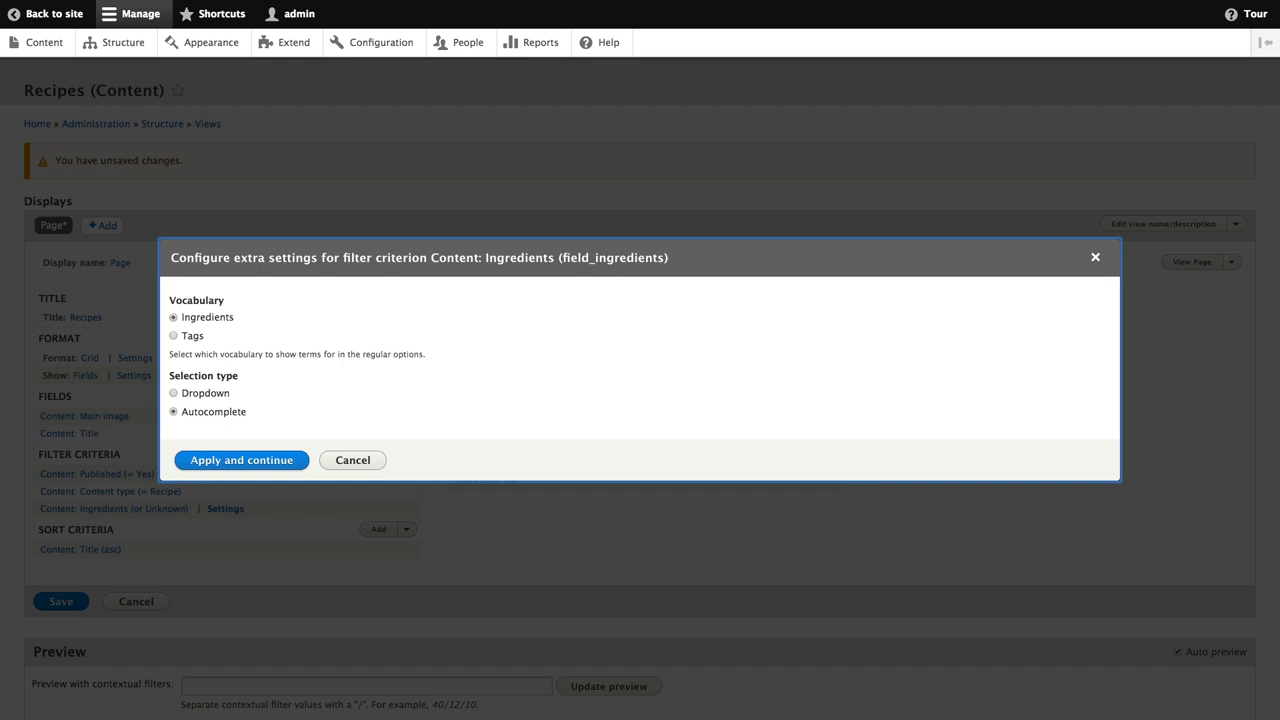
# Use the Ingredients vocabulary with autocomplete and expose the filter to visitors
pyautogui.click(240, 460)
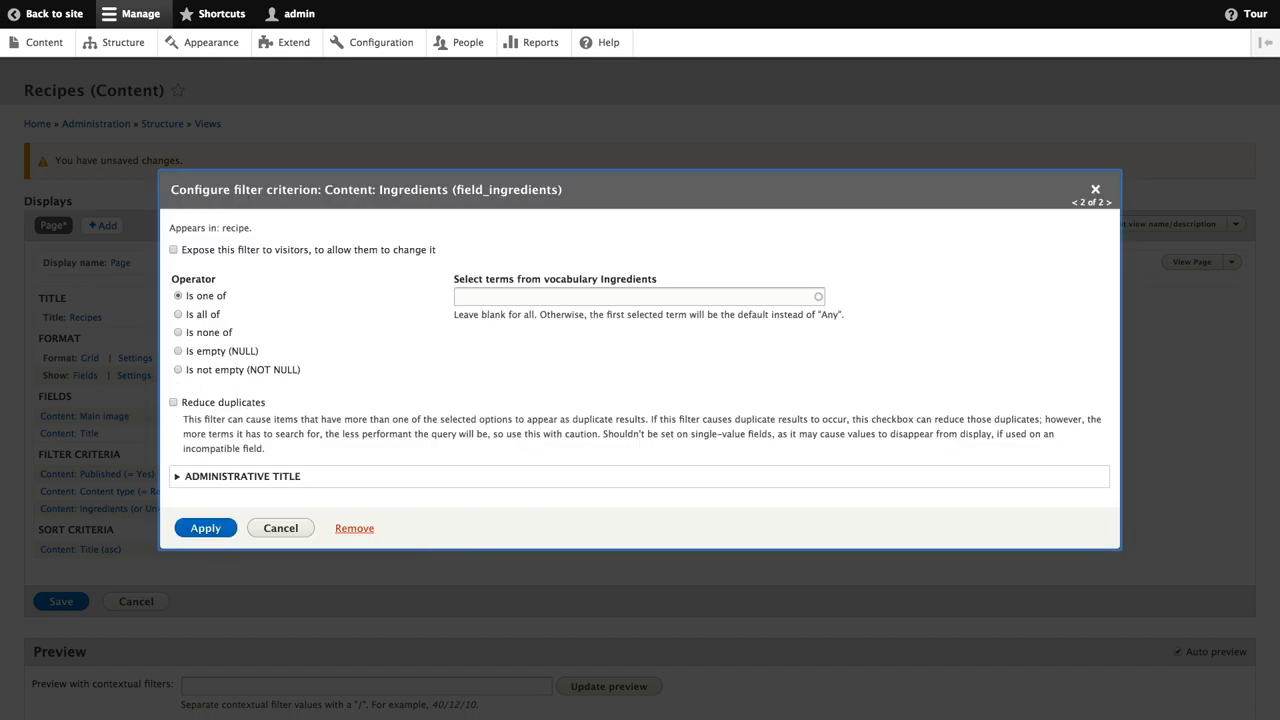
pyautogui.click(172, 248)
pyautogui.write('Find recipes using...')
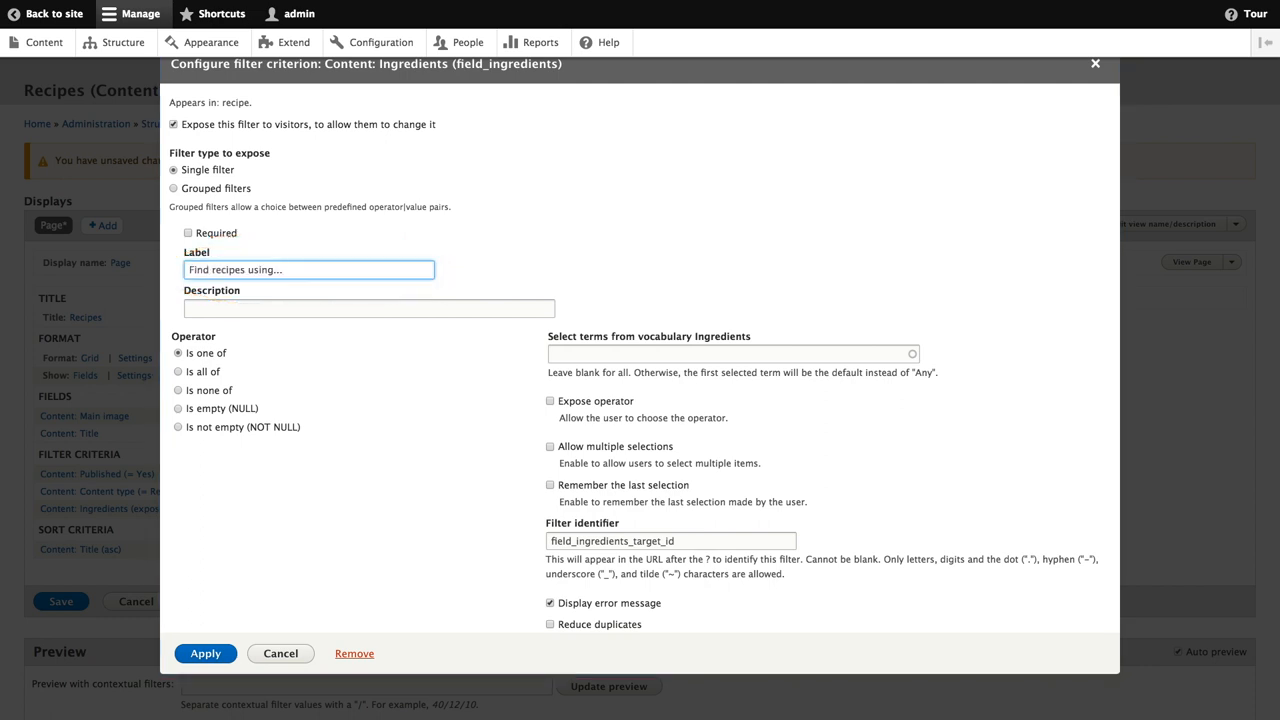
# Set the page path to /recipes with a Recipes link in Main navigation
pyautogui.click(204, 652)
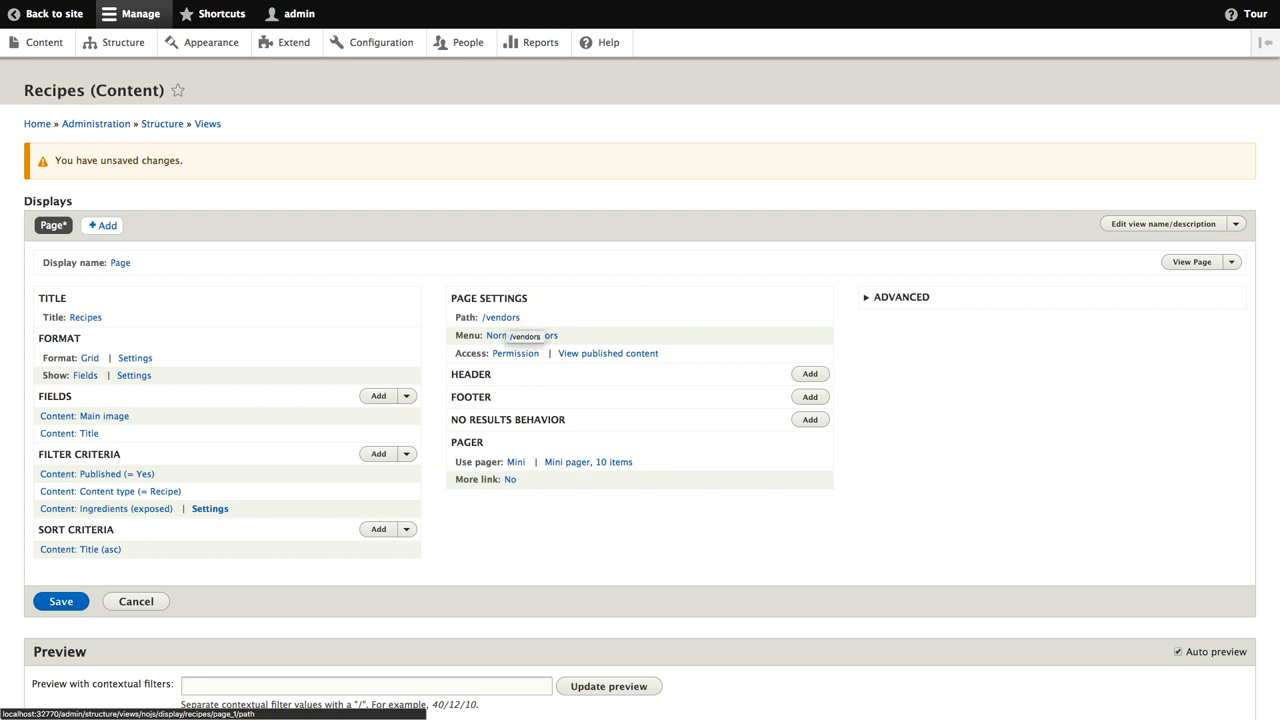
pyautogui.click(500, 316)
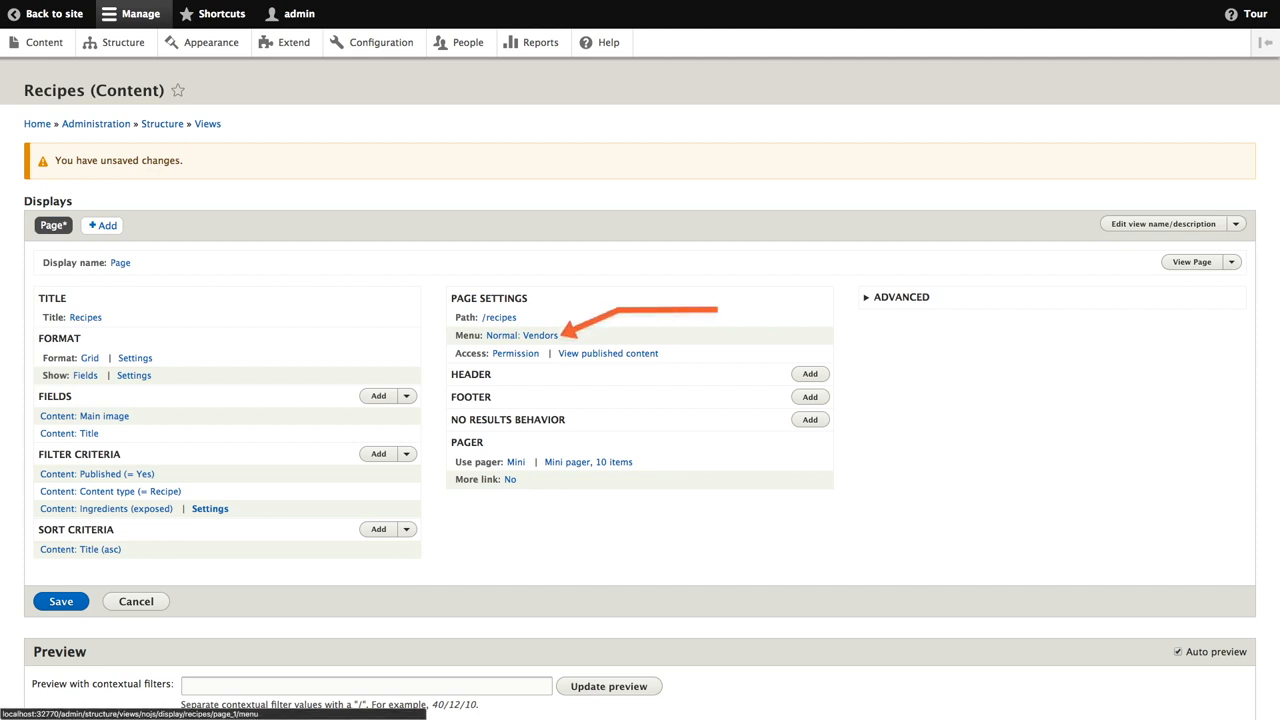
pyautogui.click(520, 336)
pyautogui.write('Recipes')
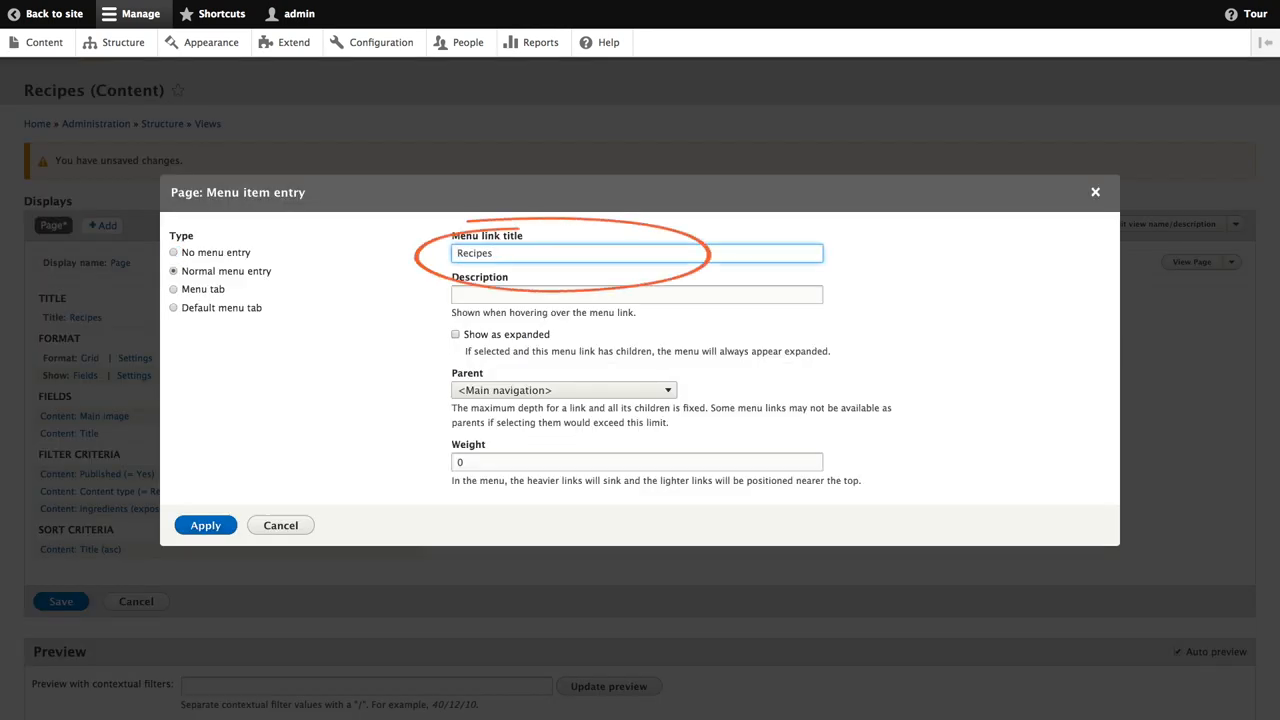
pyautogui.click(204, 524)
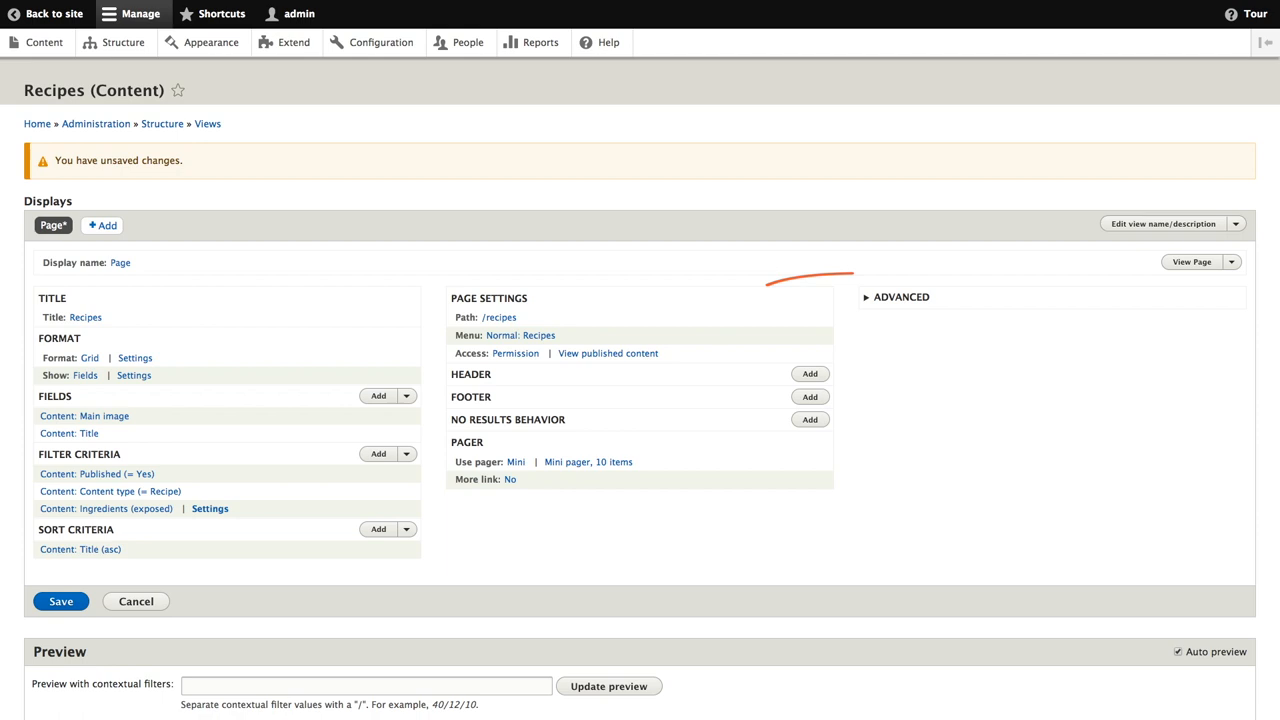
# Enable Use AJAX for the page display under Advanced settings
pyautogui.click(900, 296)
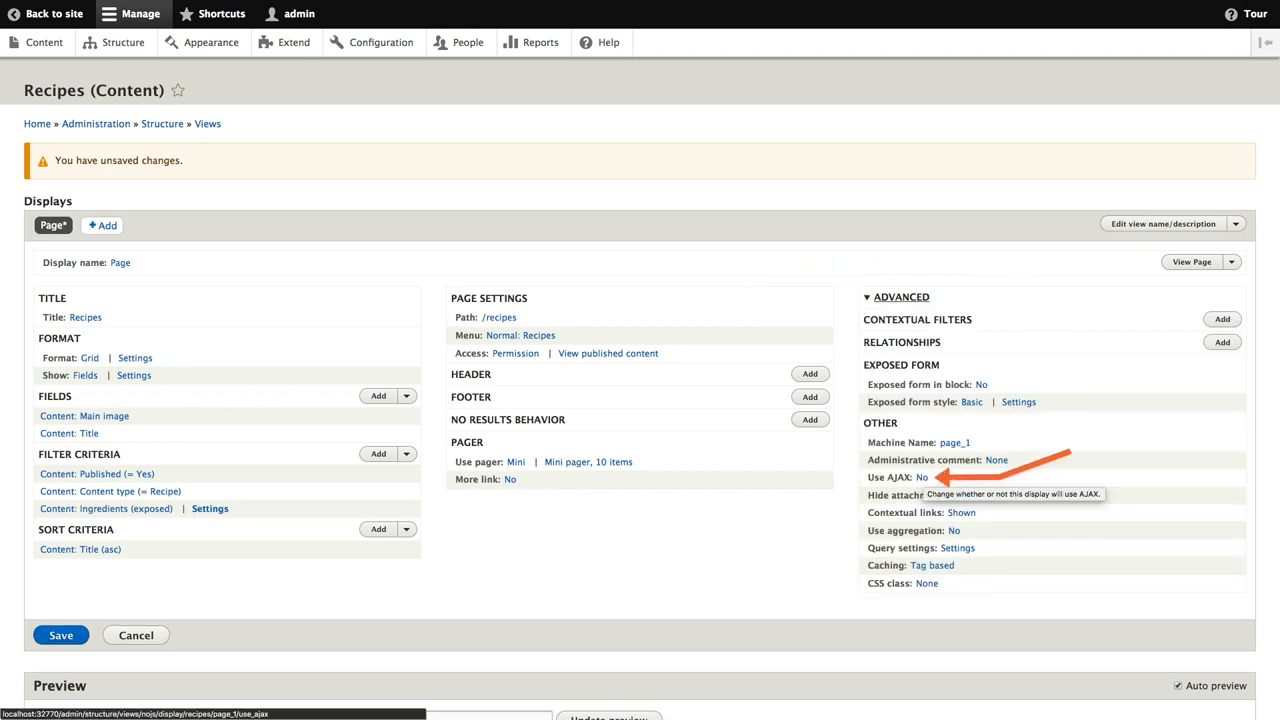
pyautogui.click(922, 476)
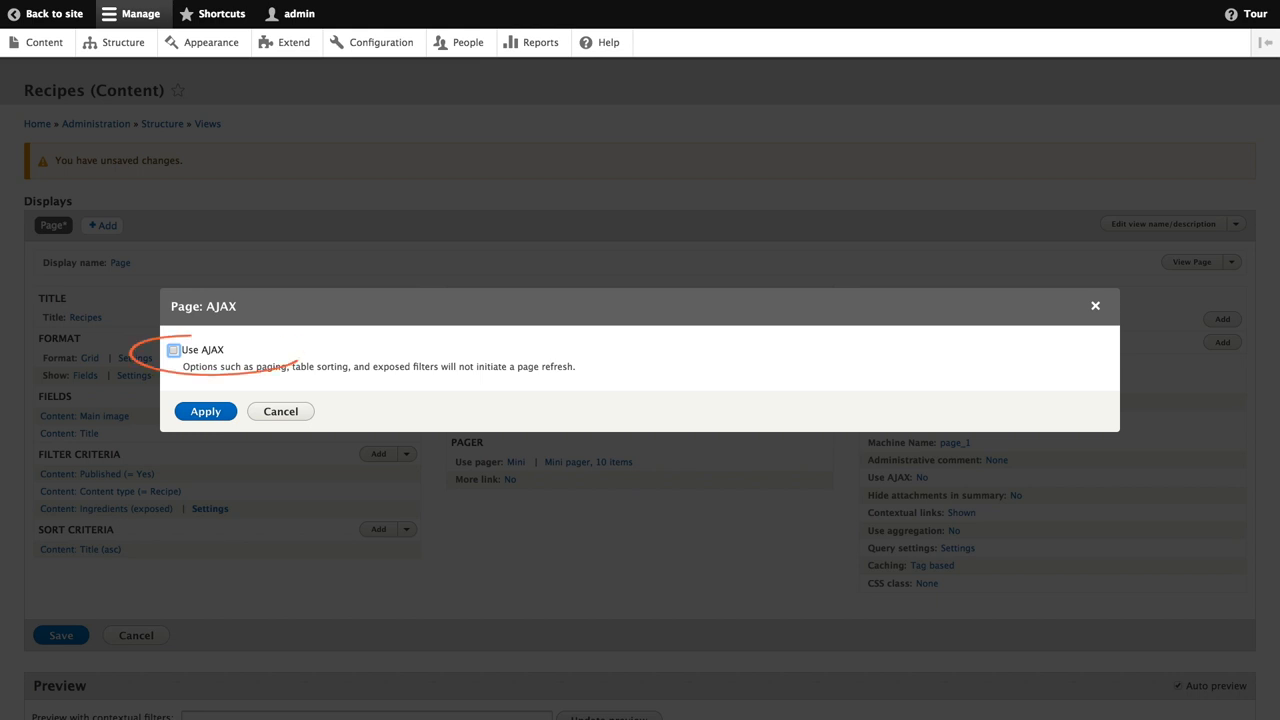
pyautogui.click(172, 348)
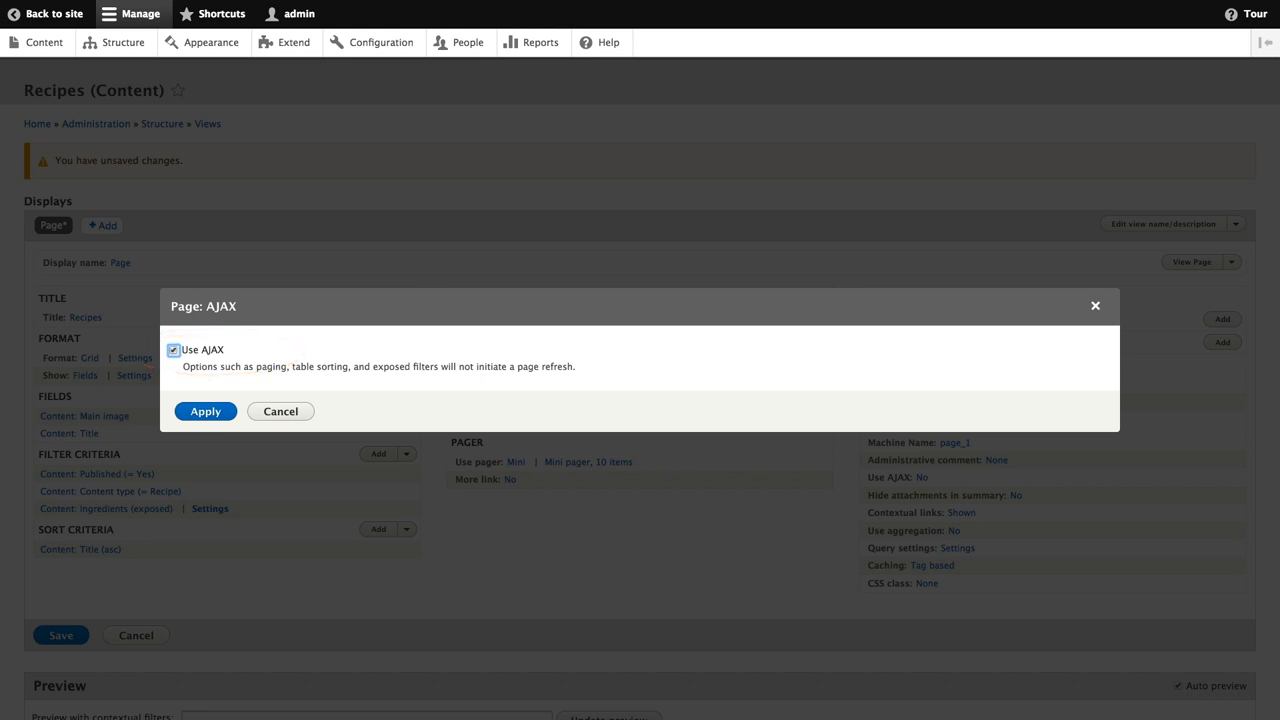
pyautogui.click(204, 412)
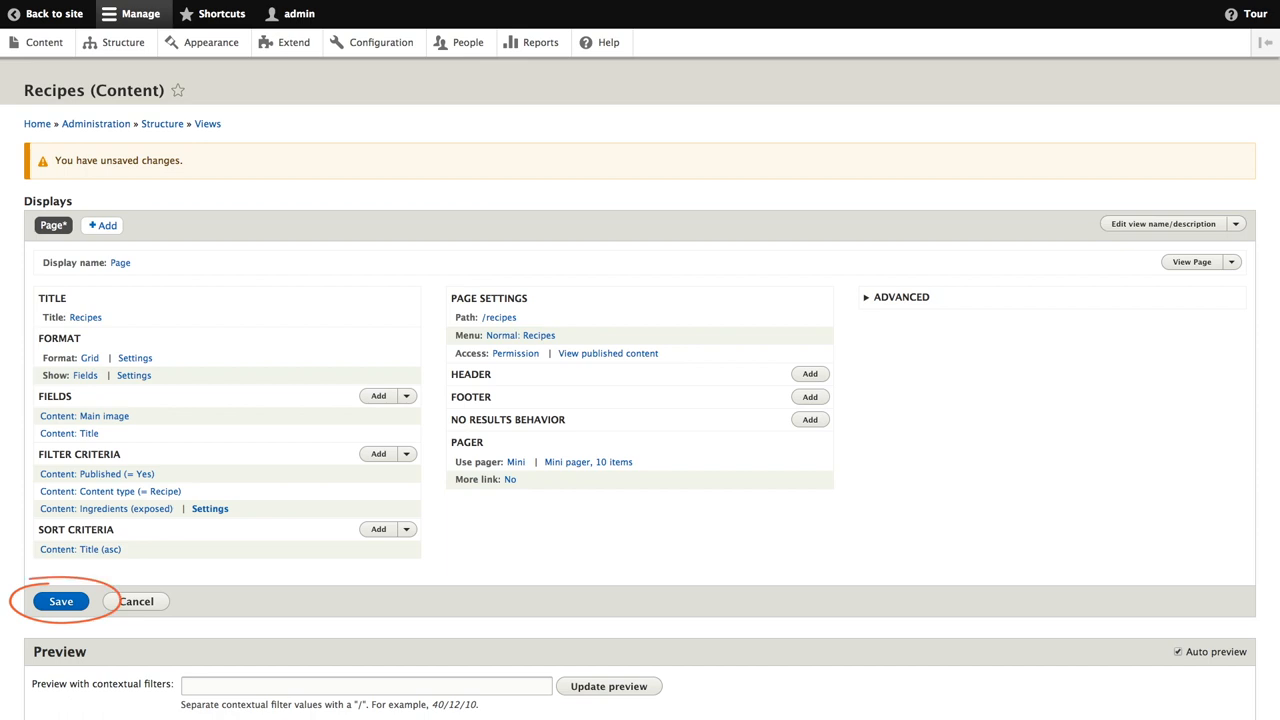
# Save the view and visit the Recipes page from the site's main navigation
pyautogui.click(60, 600)
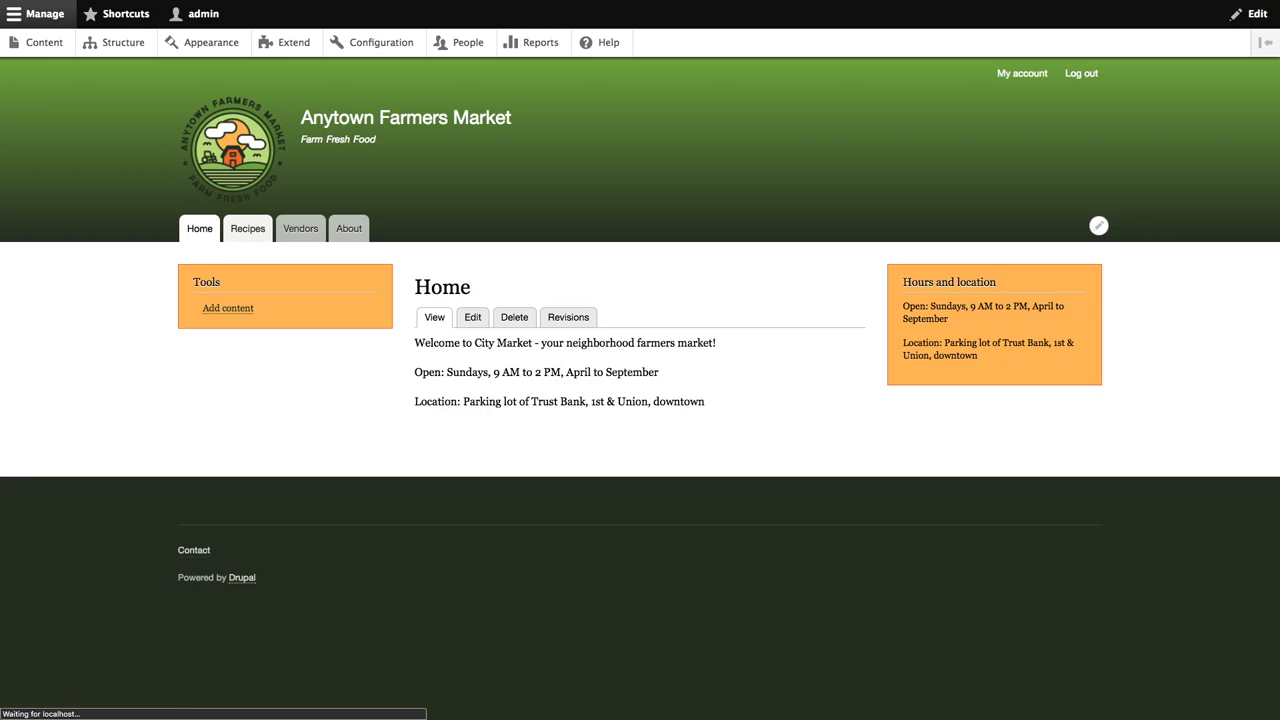
pyautogui.click(248, 228)
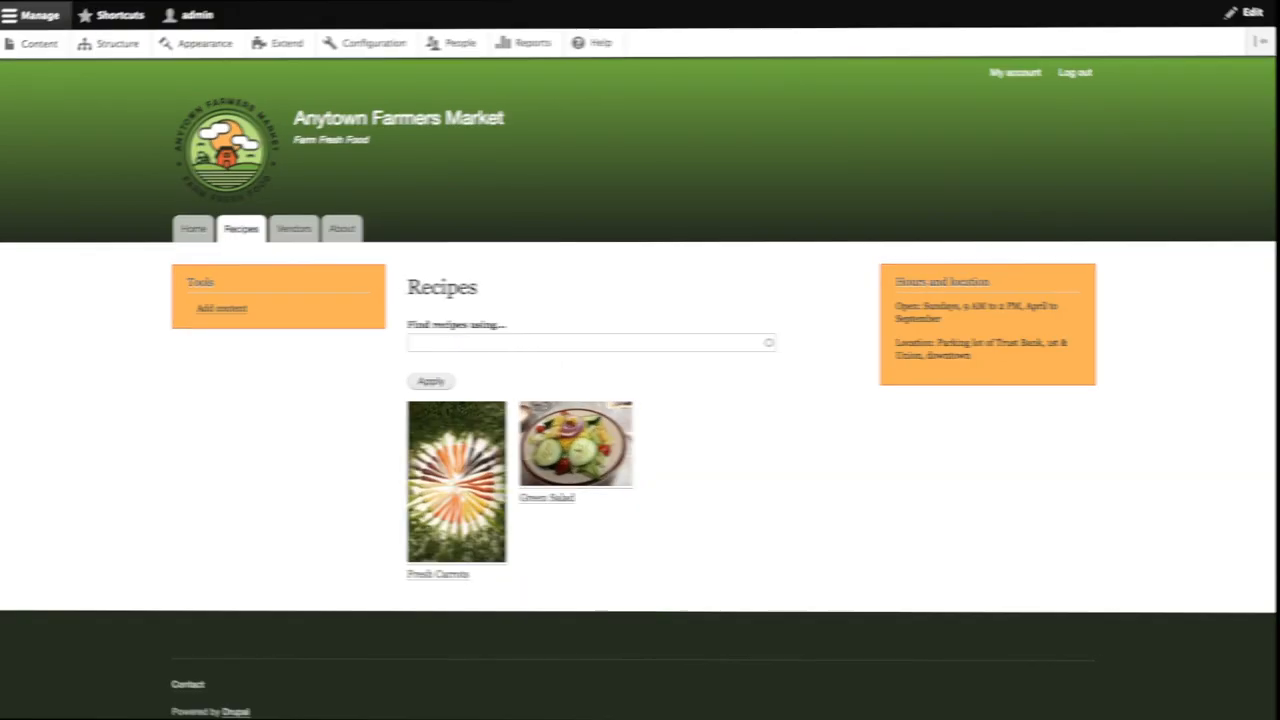